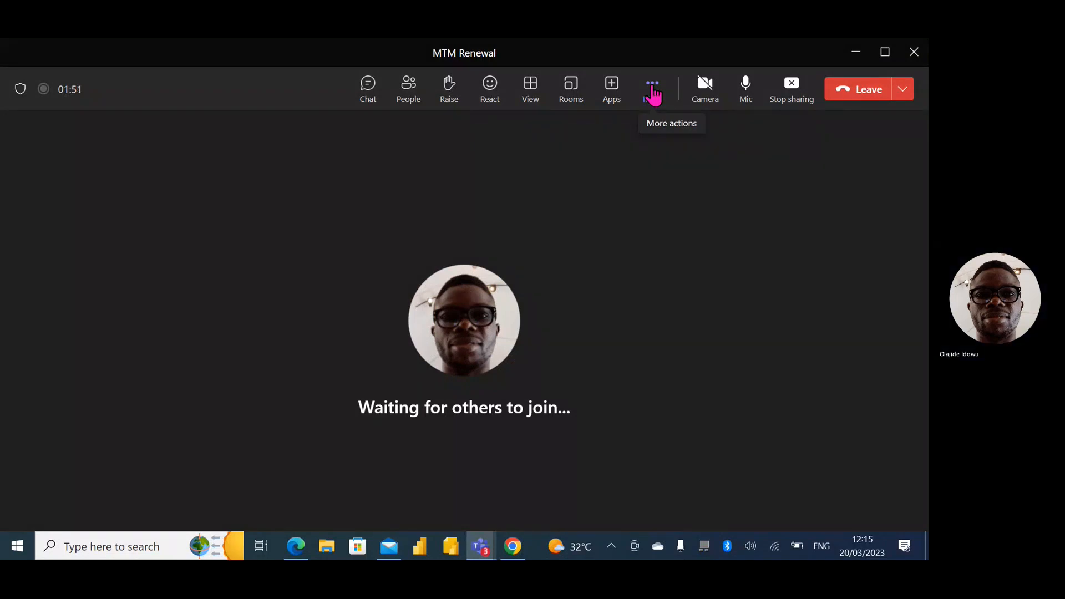
Start recording the 'MTM Renewal' Teams meeting from More actions.
click(651, 83)
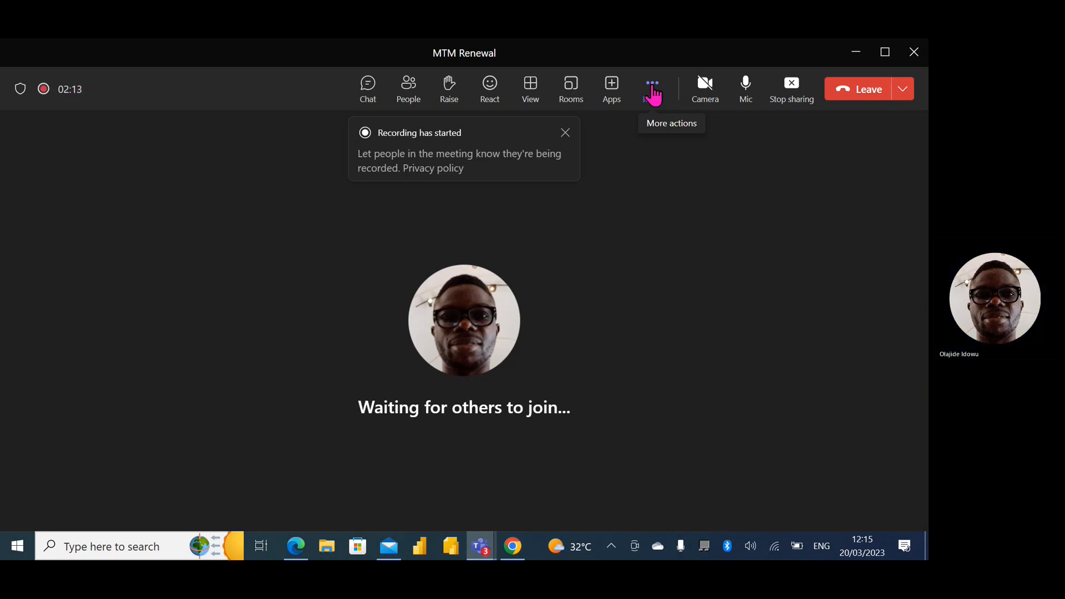
mouse_move(679, 131)
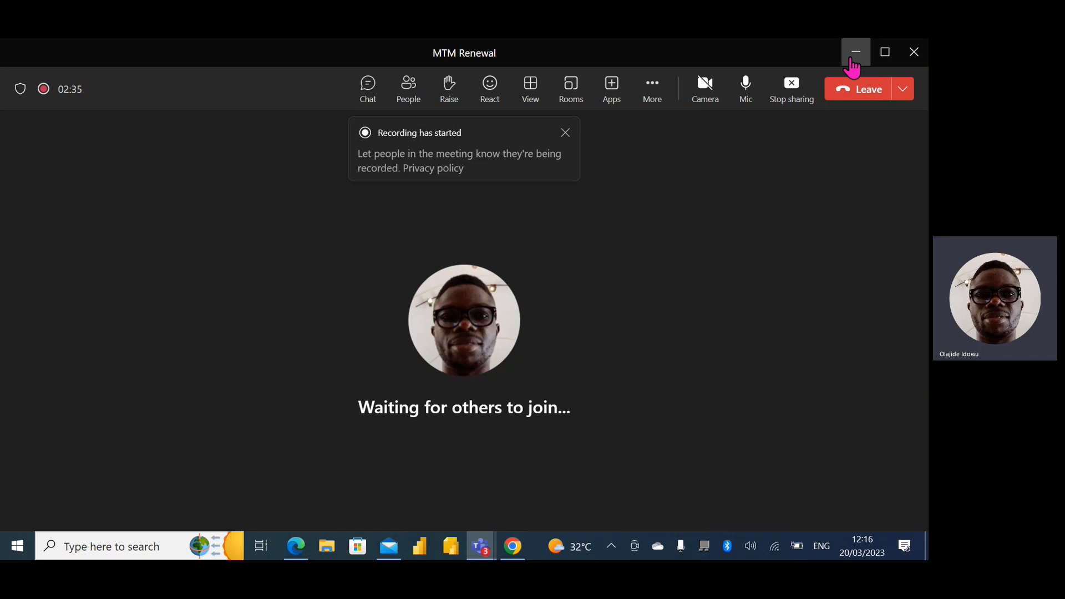
Minimize Teams and copy the enrollment tool link from the MCT 90-Day Renewal Reminder email.
click(855, 52)
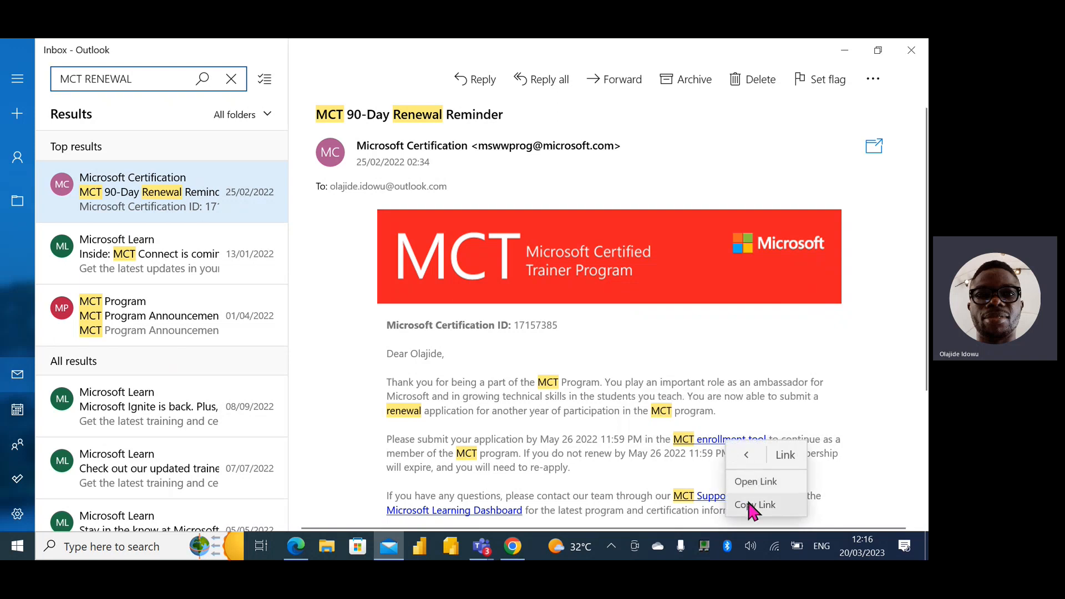
click(754, 505)
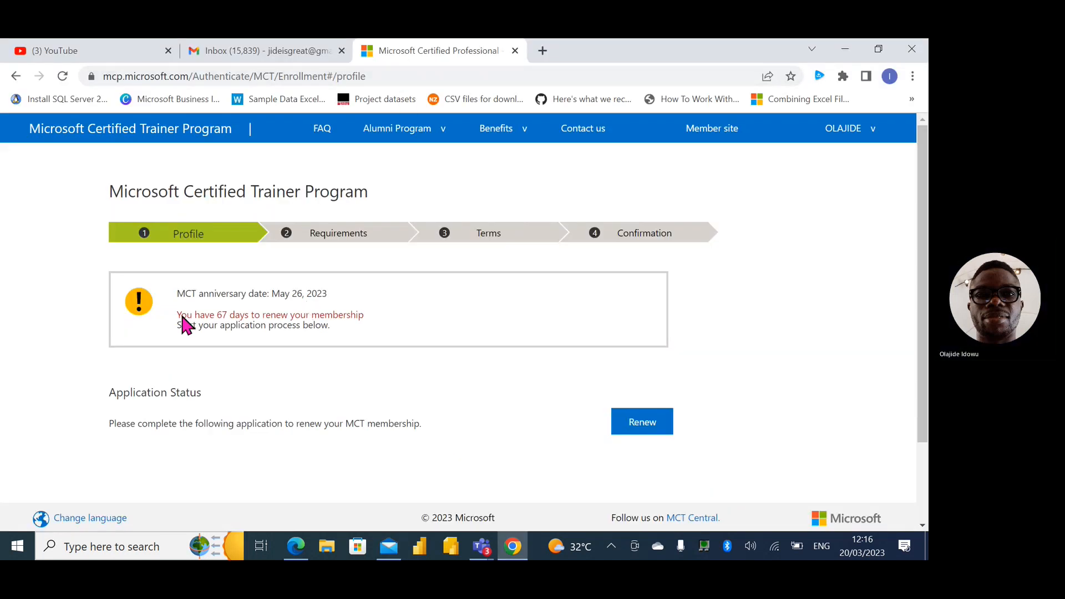
mouse_move(251, 329)
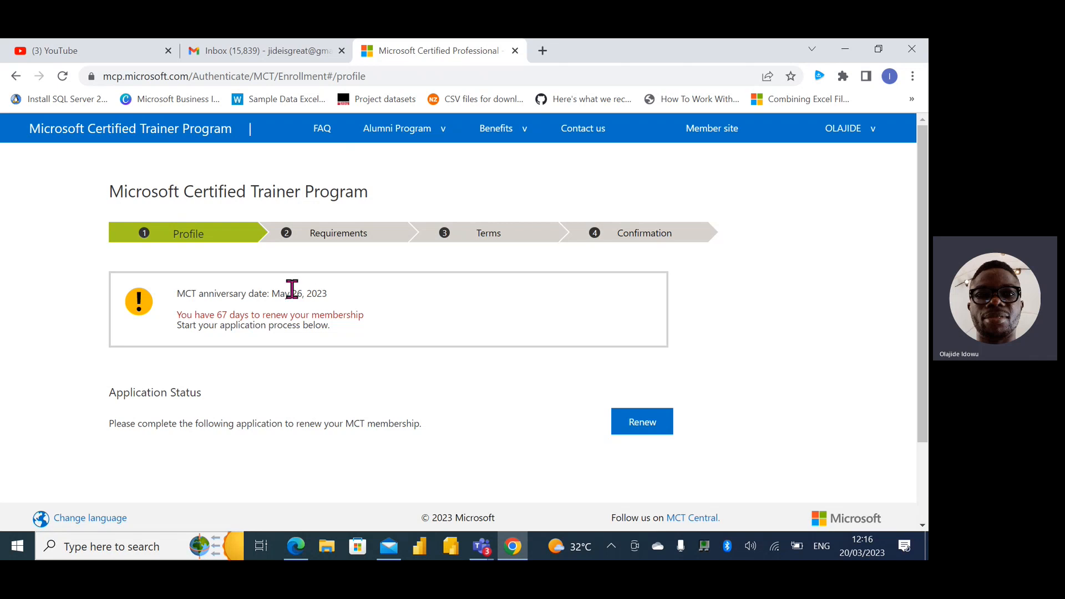
mouse_move(301, 293)
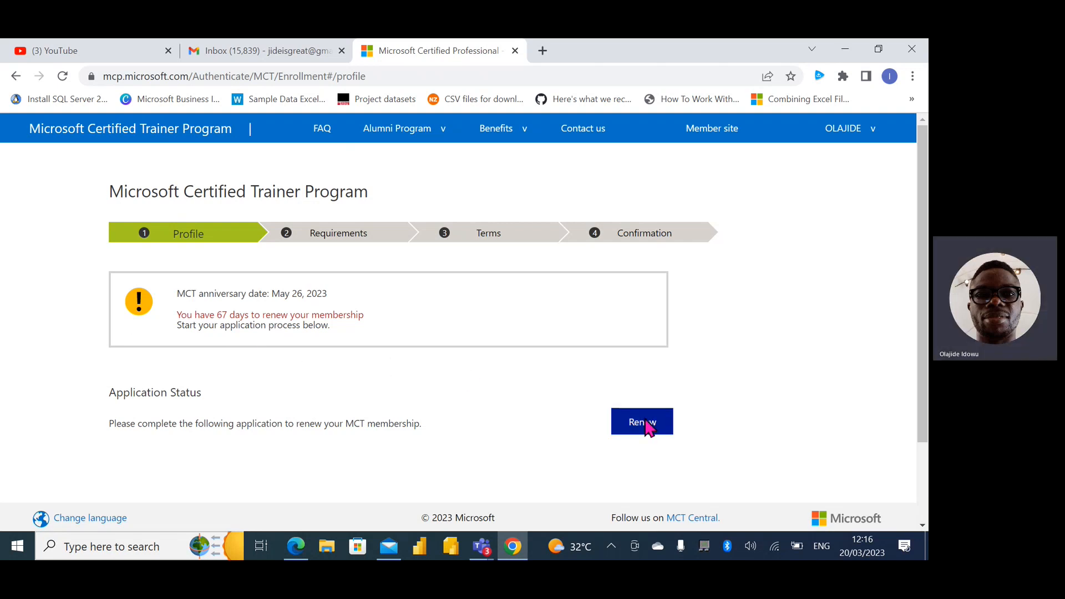
Renew, keep employer type Freelancer and audience IT Professional, and save the profile.
click(641, 421)
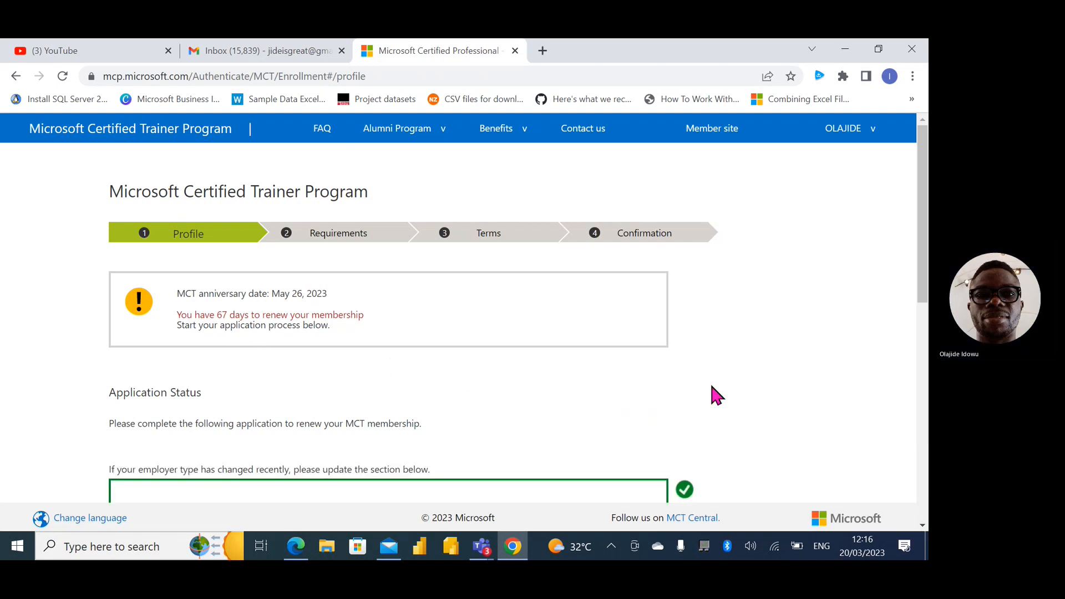
scroll(down, 3)
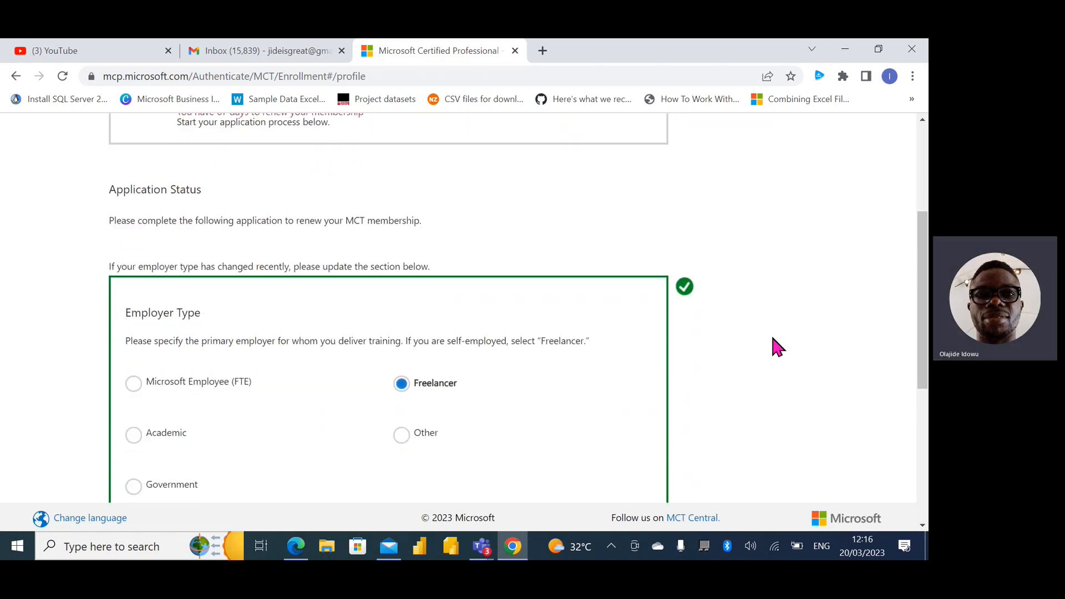
scroll(up, 3)
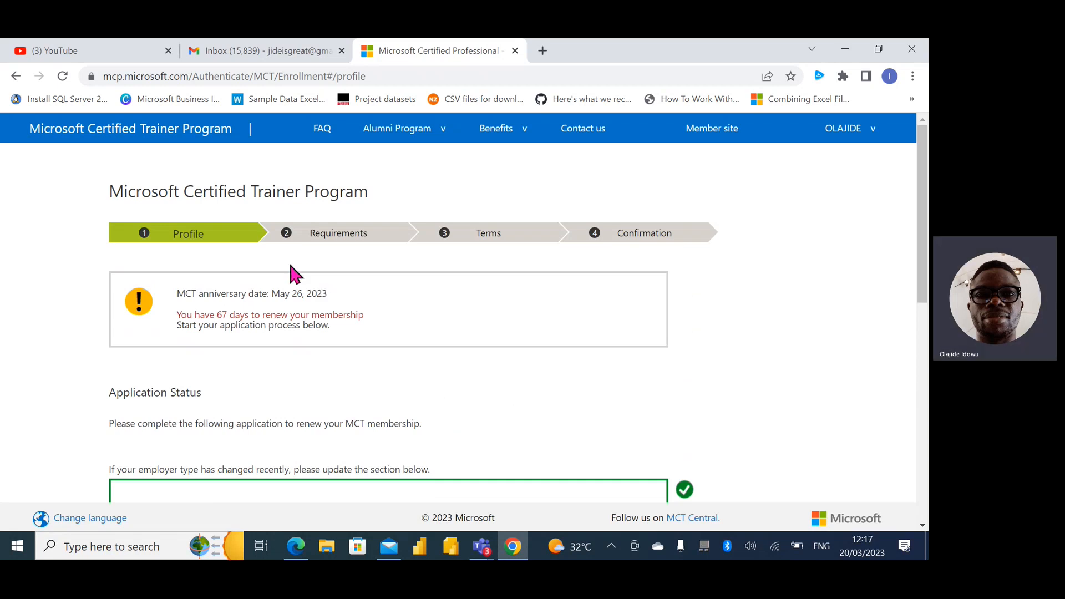
mouse_move(406, 245)
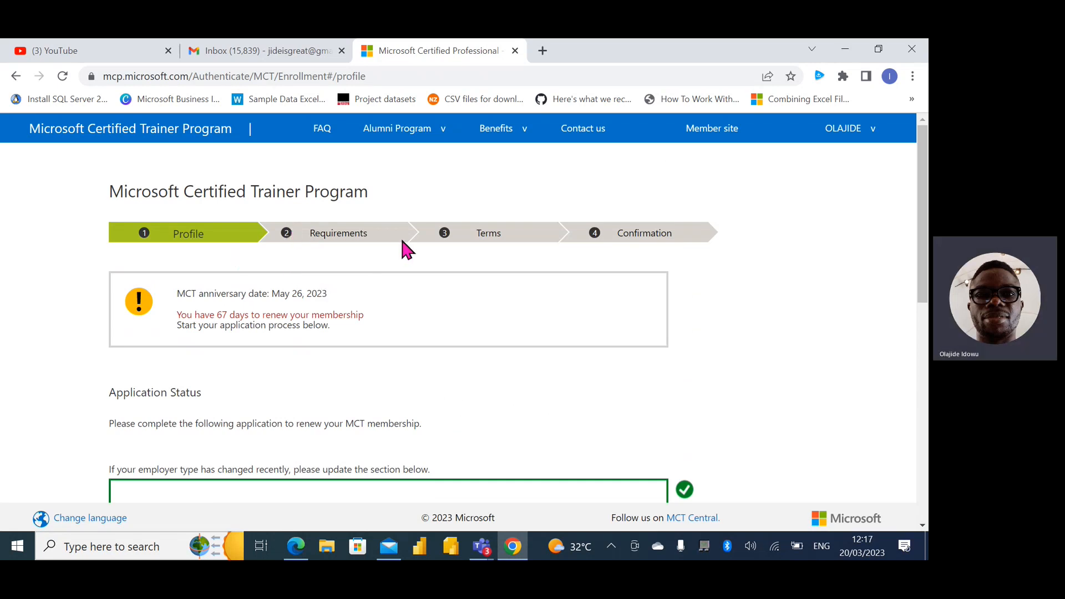
mouse_move(719, 311)
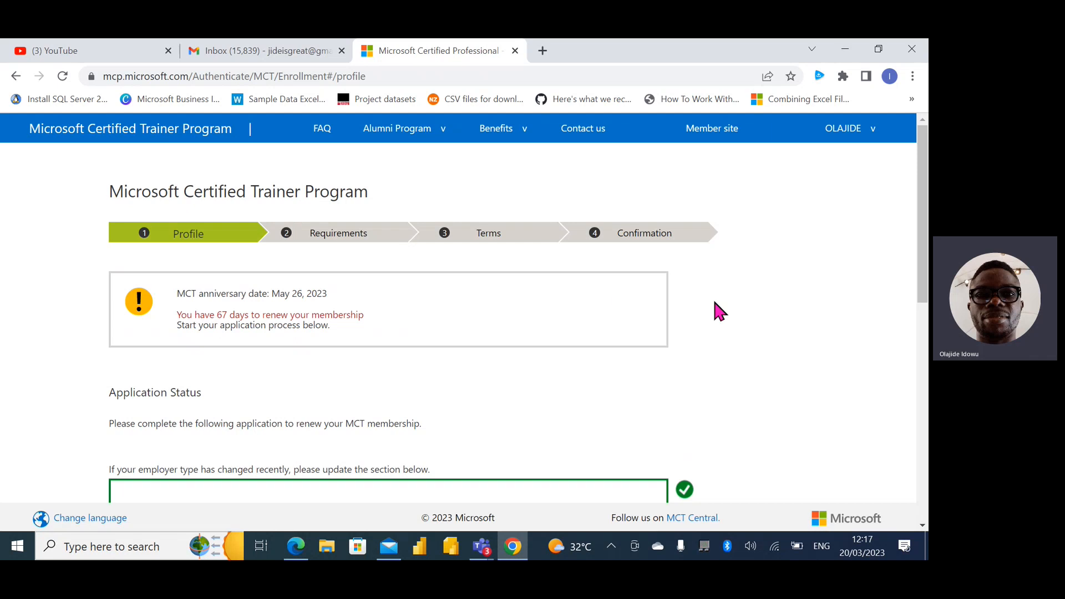
mouse_move(747, 331)
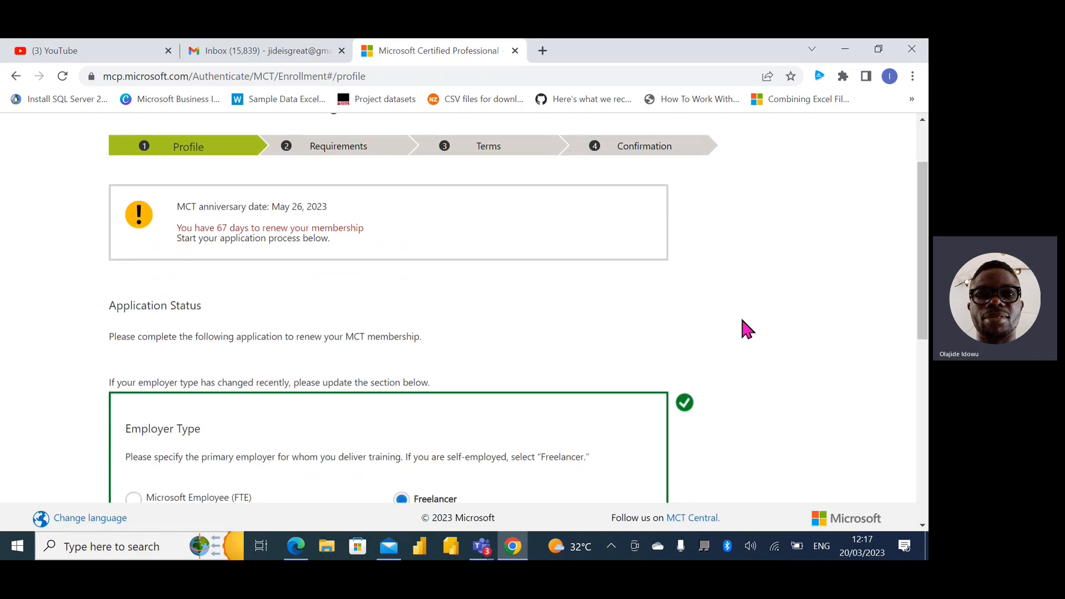
scroll(down, 3)
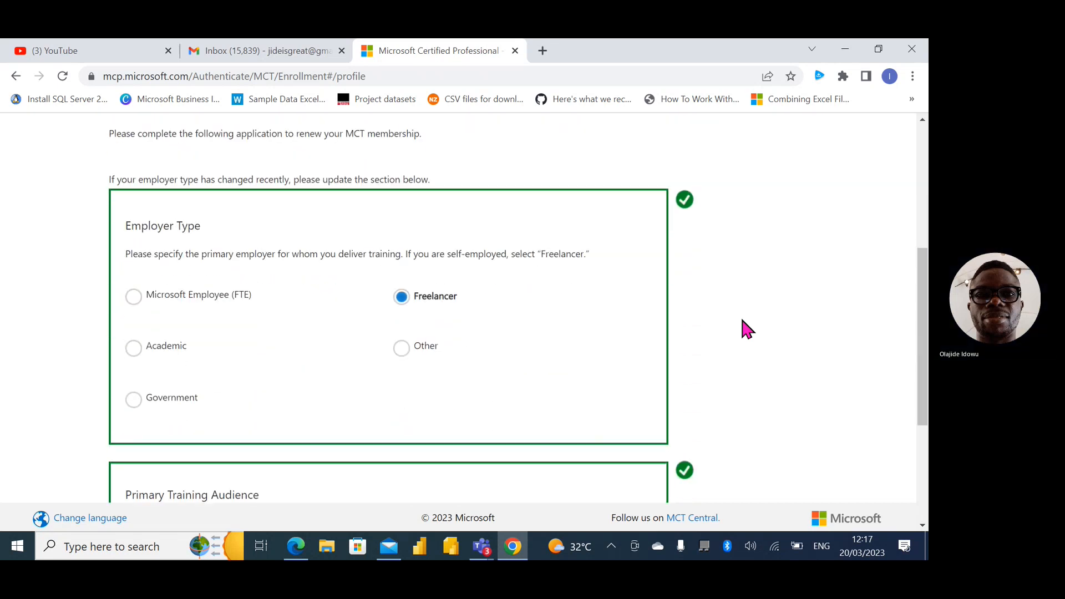
scroll(down, 3)
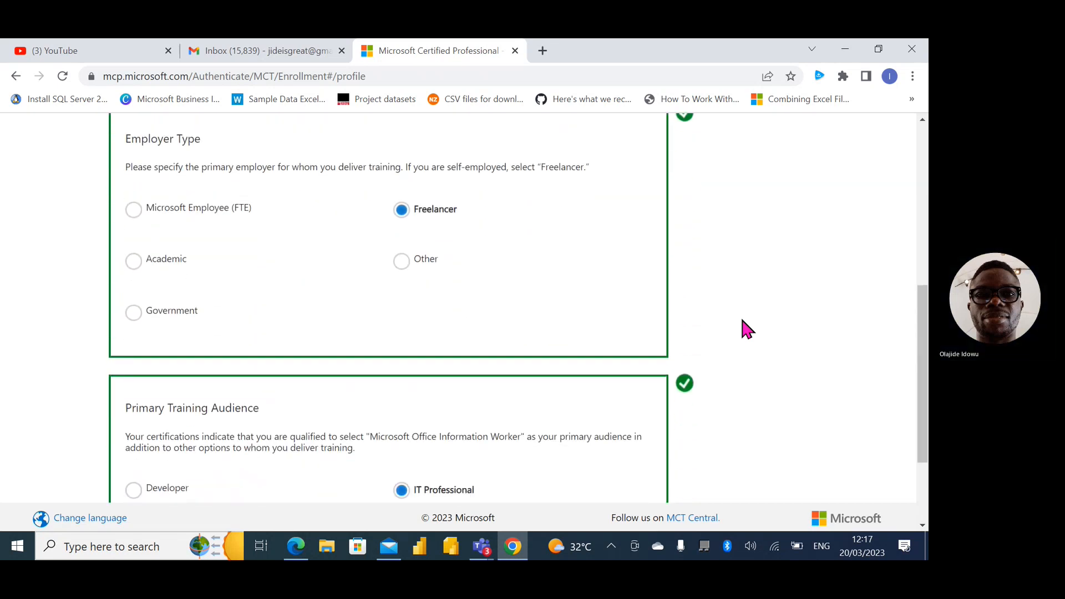
scroll(down, 3)
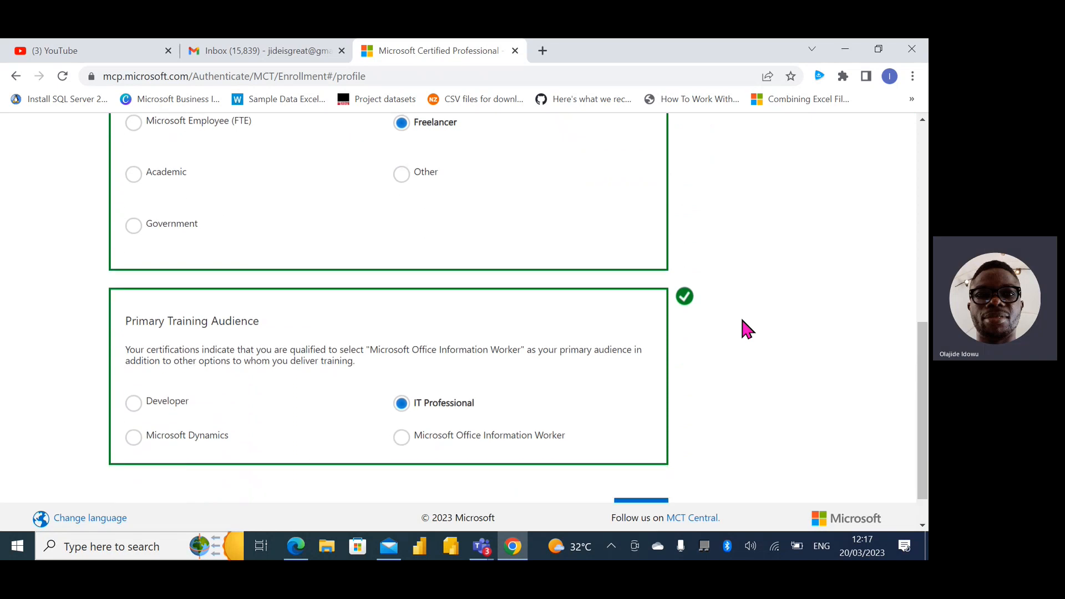
scroll(down, 3)
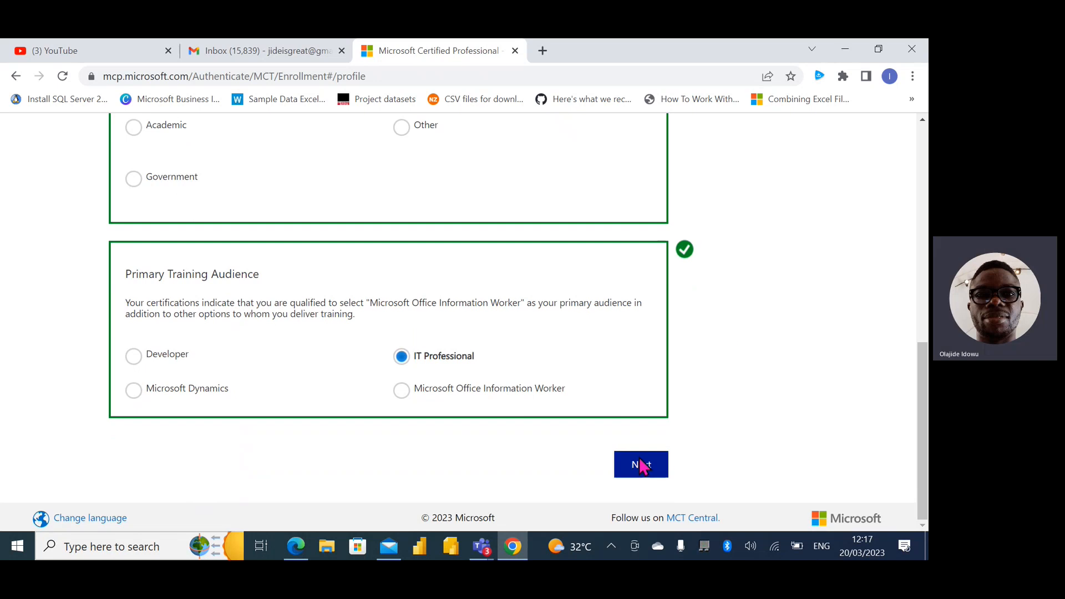
click(639, 463)
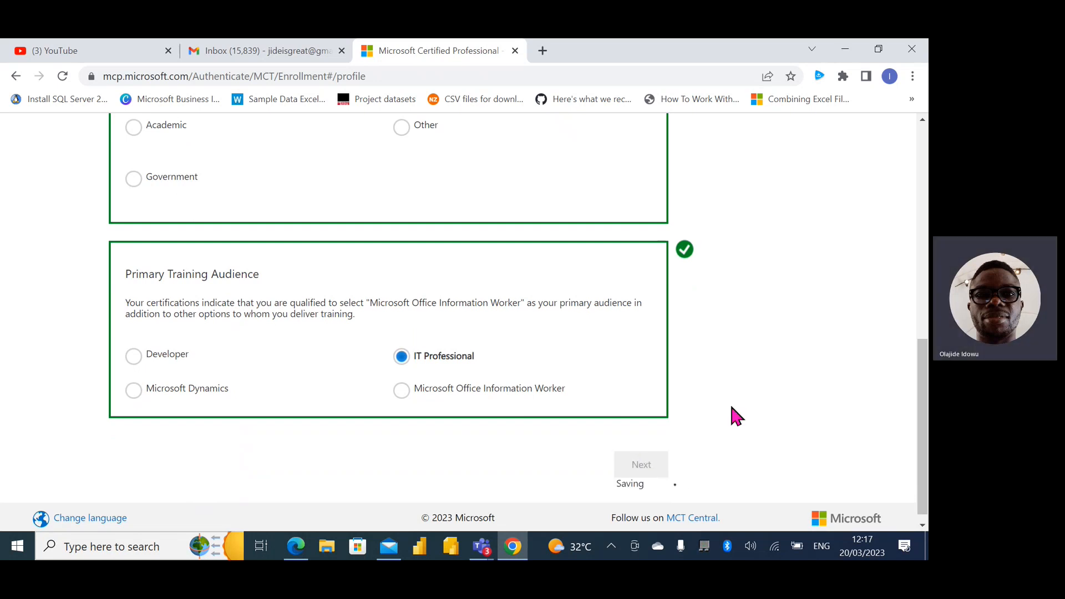
Review the met Certifications and Training Validation requirements, then select the empty MTM ID field.
click(639, 464)
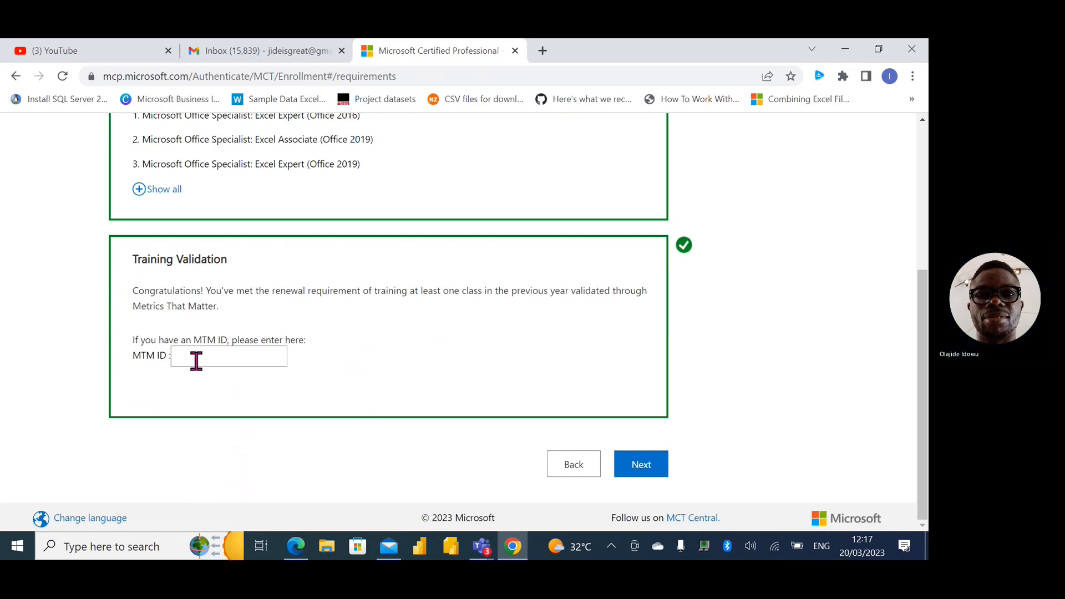
scroll(down, 3)
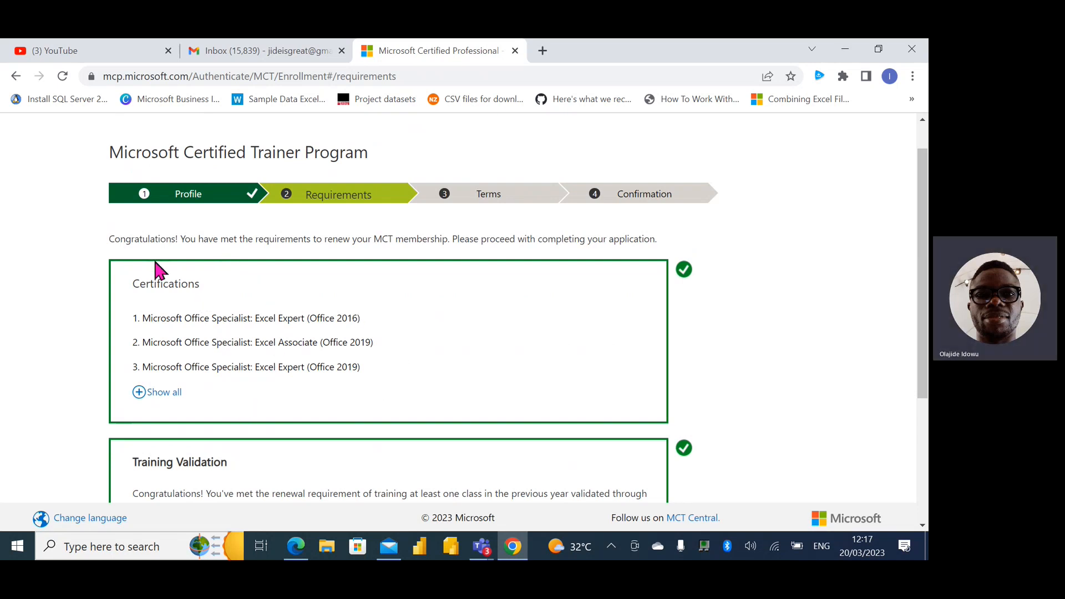
mouse_move(414, 260)
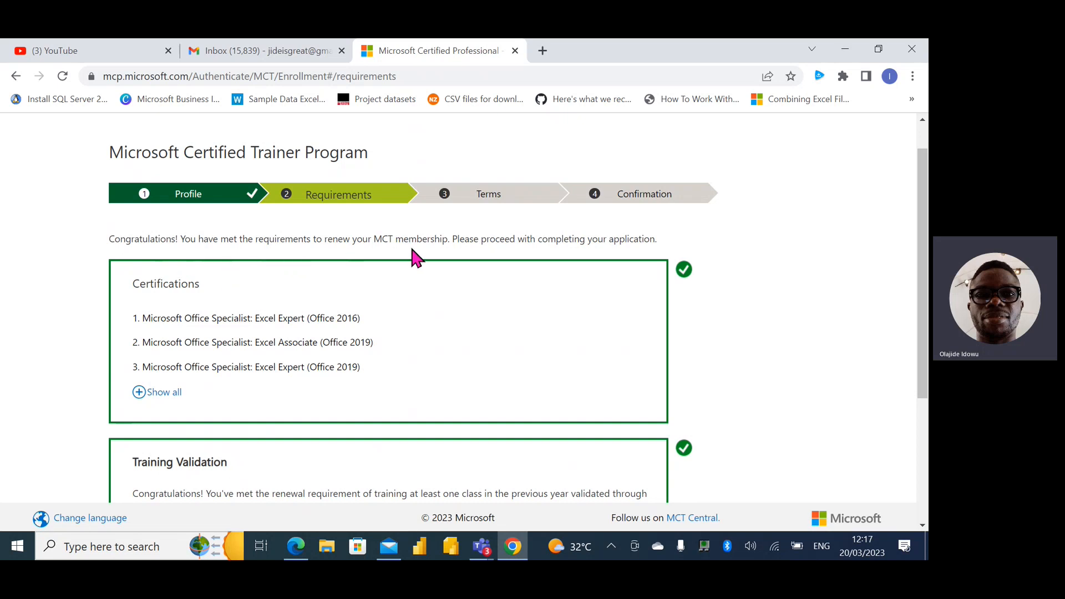
mouse_move(367, 258)
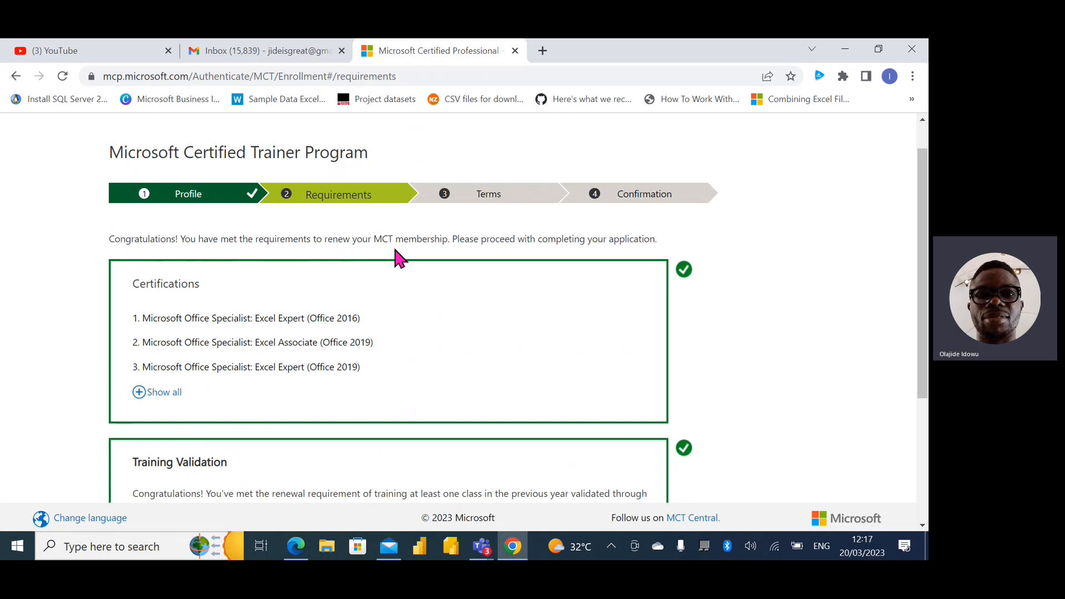
scroll(down, 3)
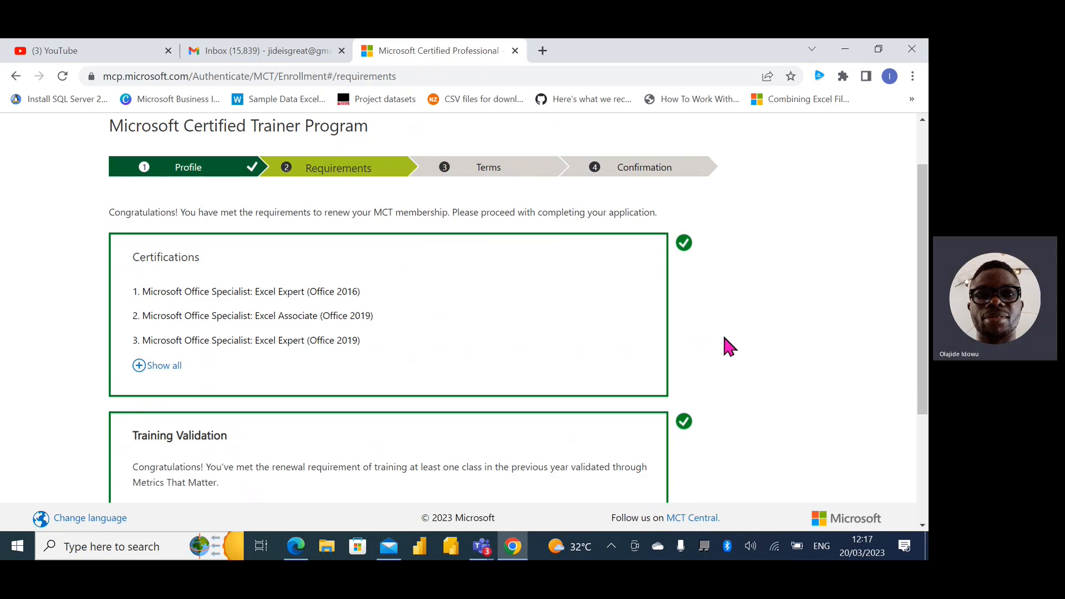
scroll(down, 3)
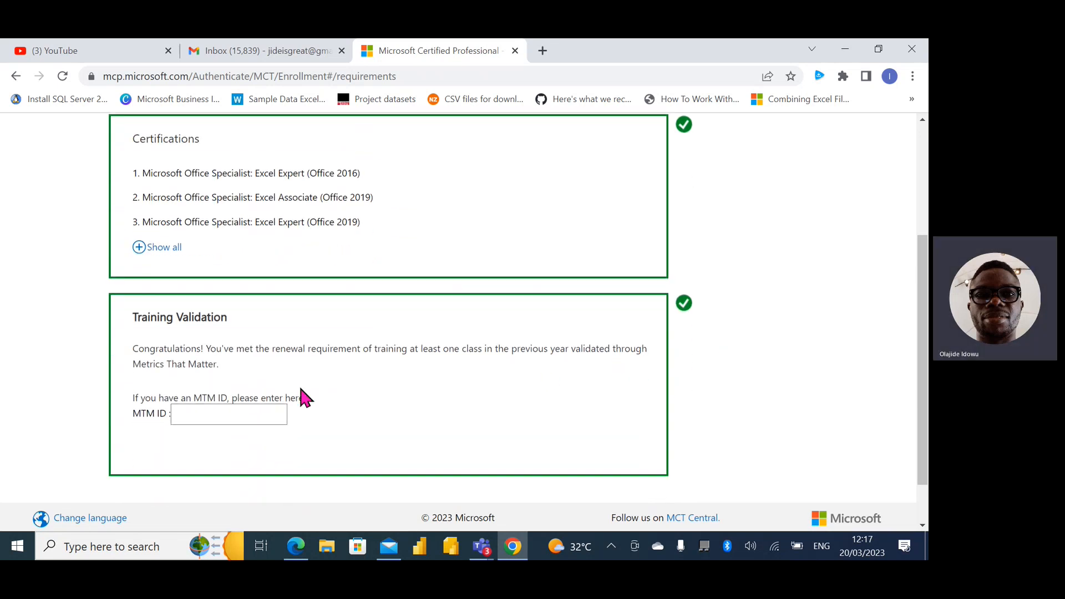
click(228, 413)
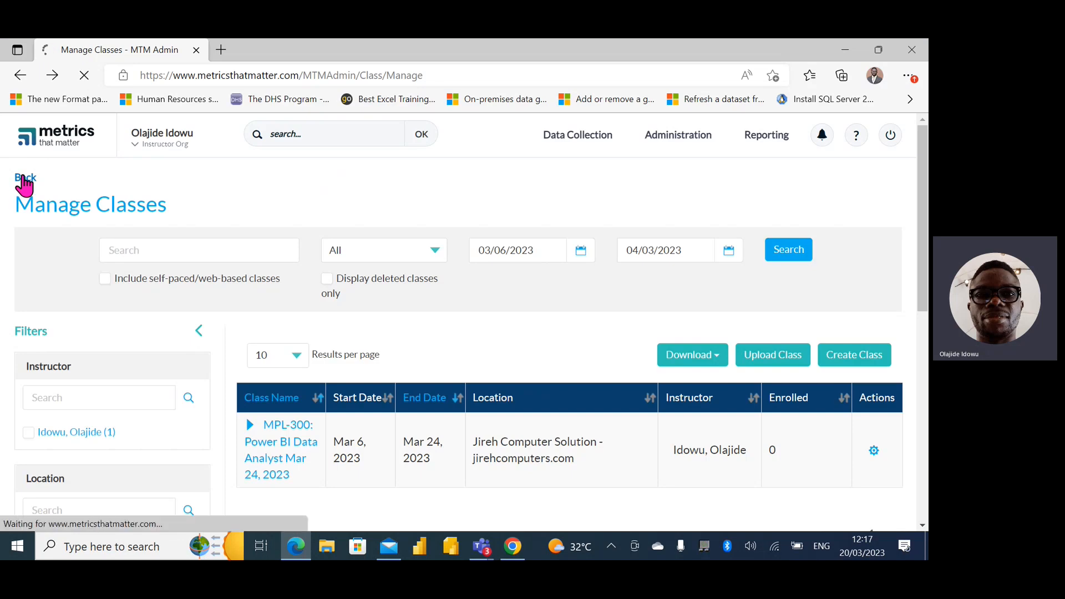
Return to the MTM home page and open Manage Classes from Quick Links.
click(24, 178)
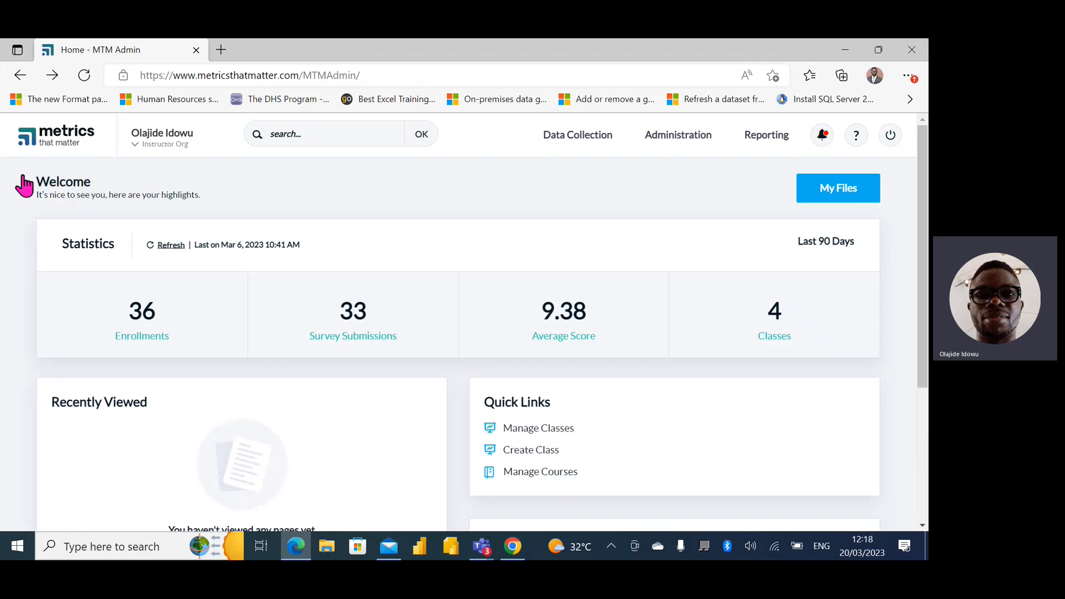
mouse_move(265, 175)
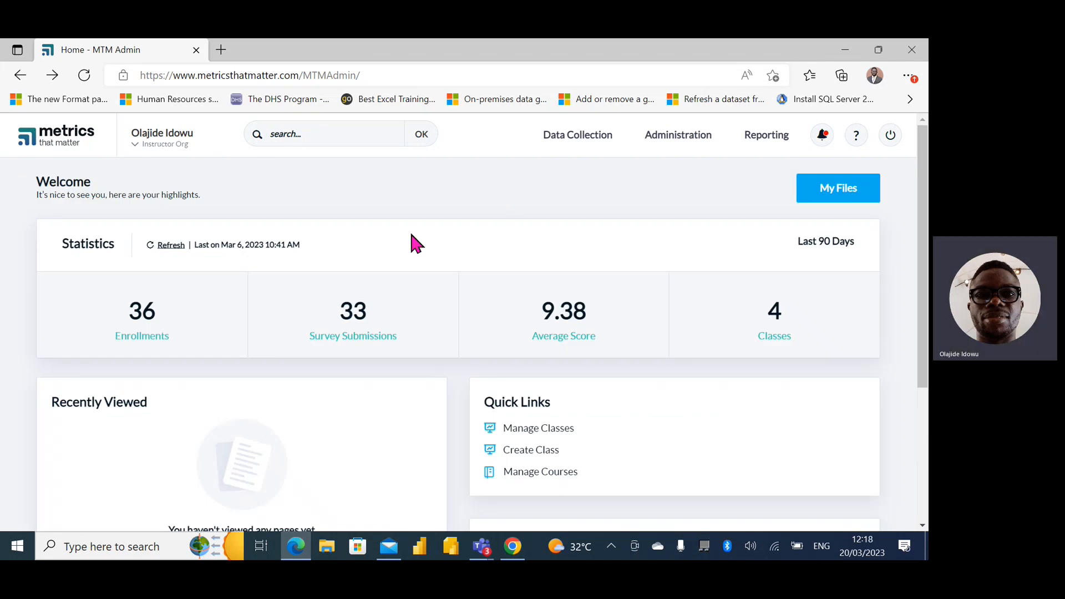
scroll(down, 3)
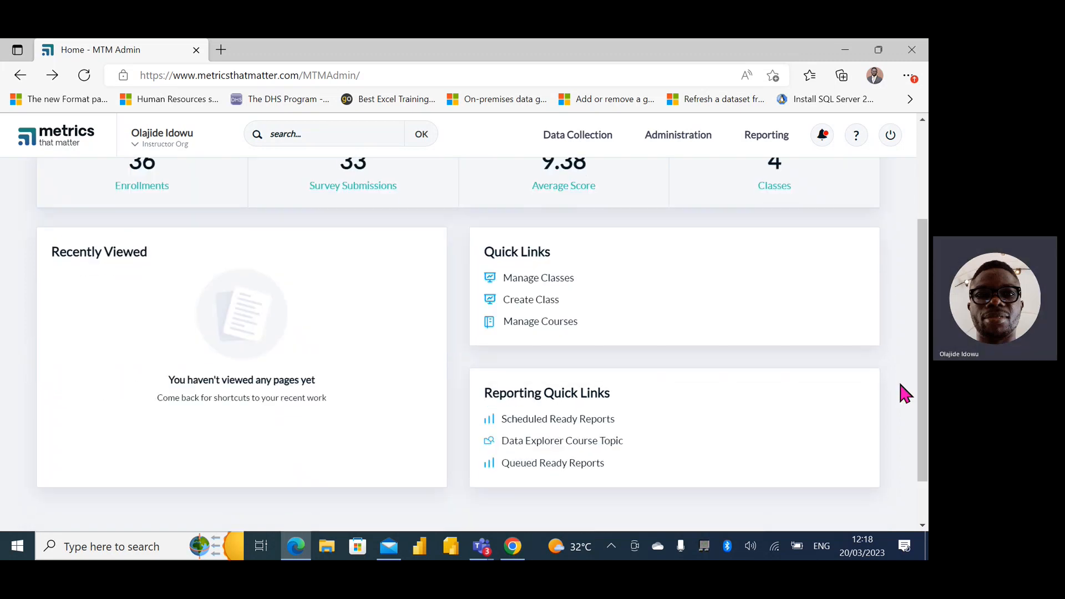
mouse_move(538, 277)
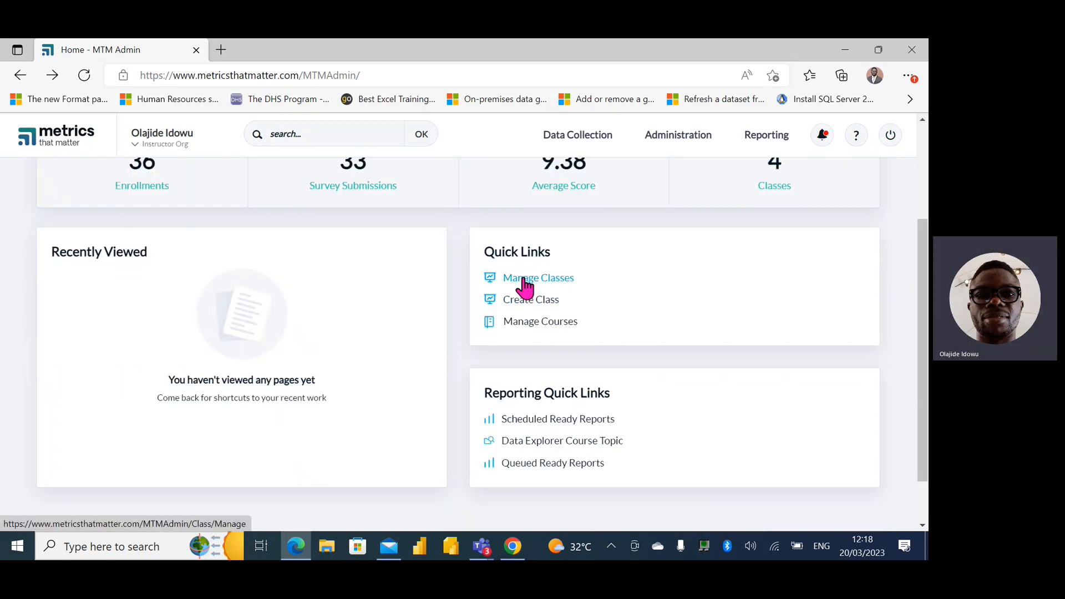
click(538, 278)
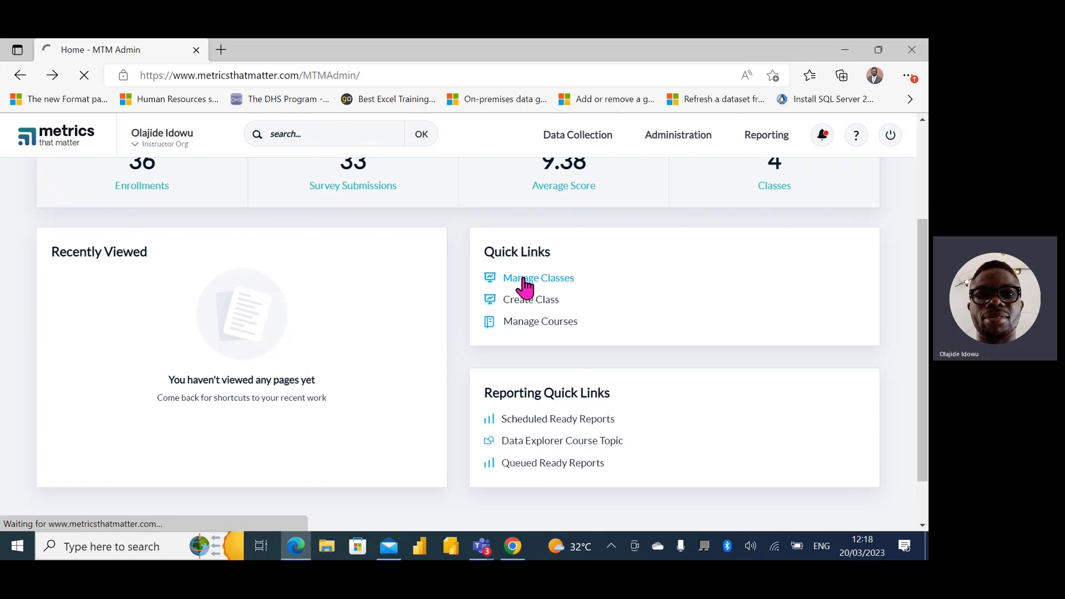
click(537, 278)
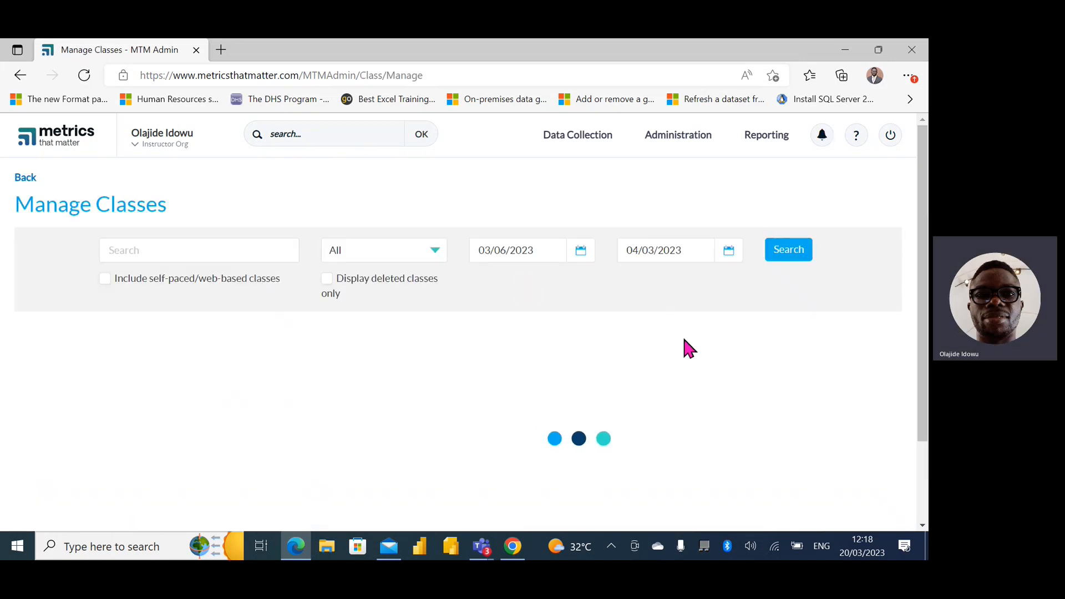
Open the MPL-300: Power BI Data Analyst class summary and select MTM ID 8891770.
click(786, 249)
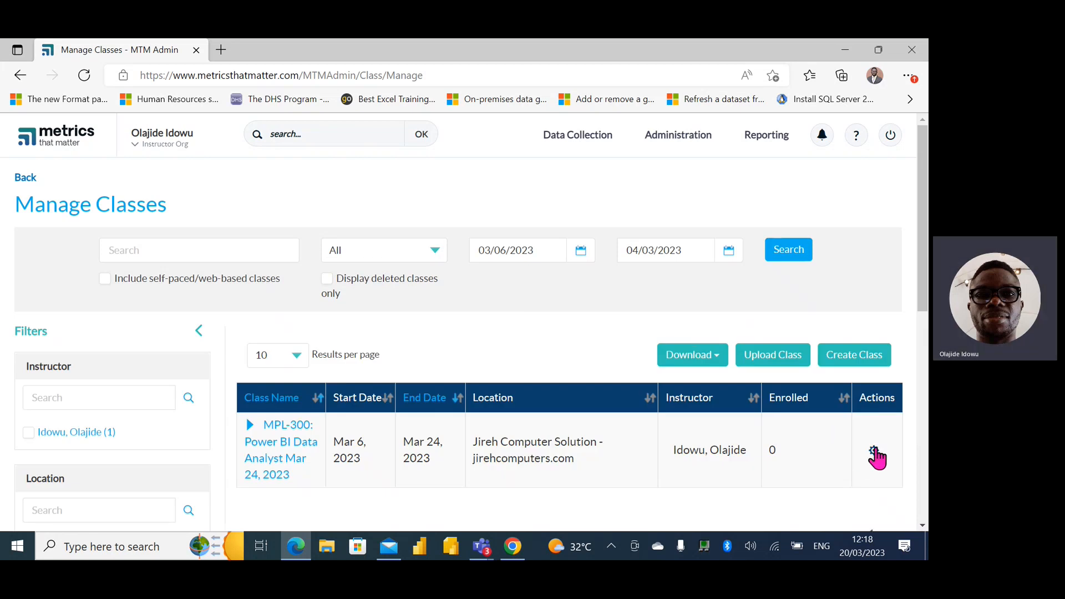
click(873, 451)
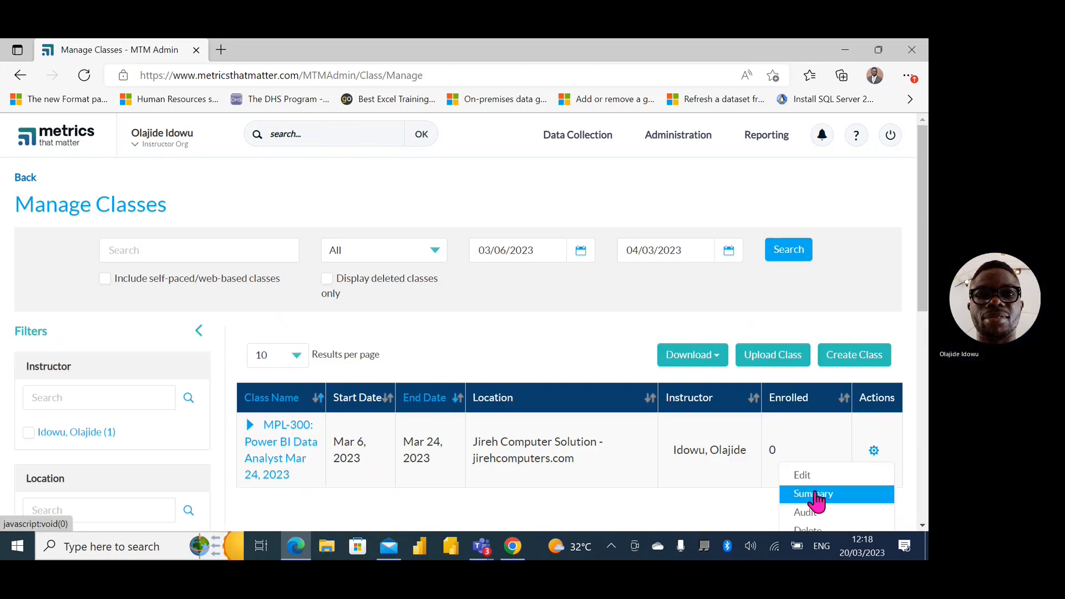
click(813, 493)
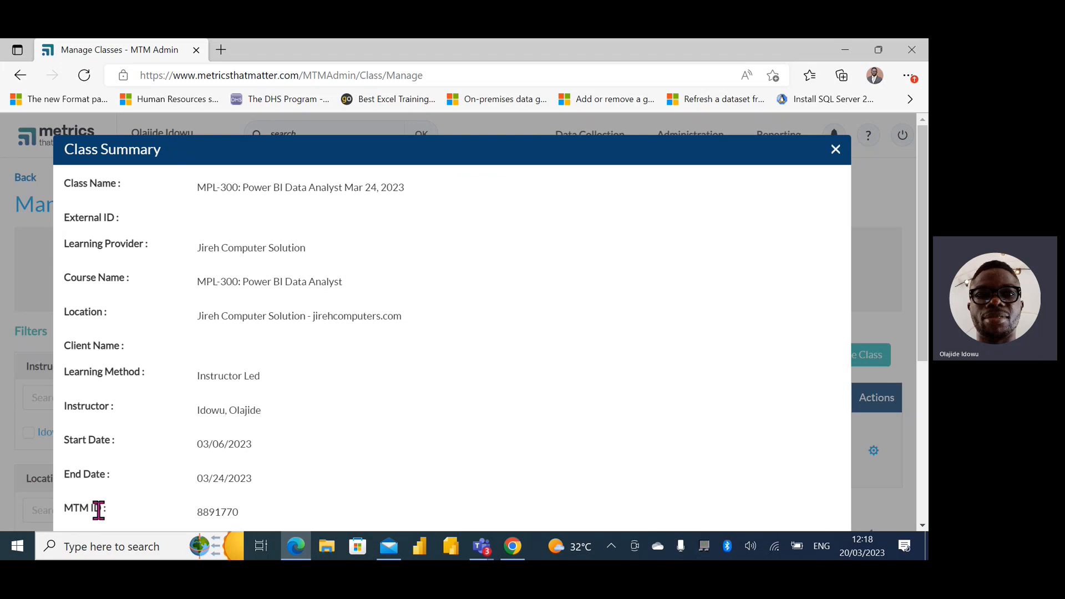
mouse_move(253, 459)
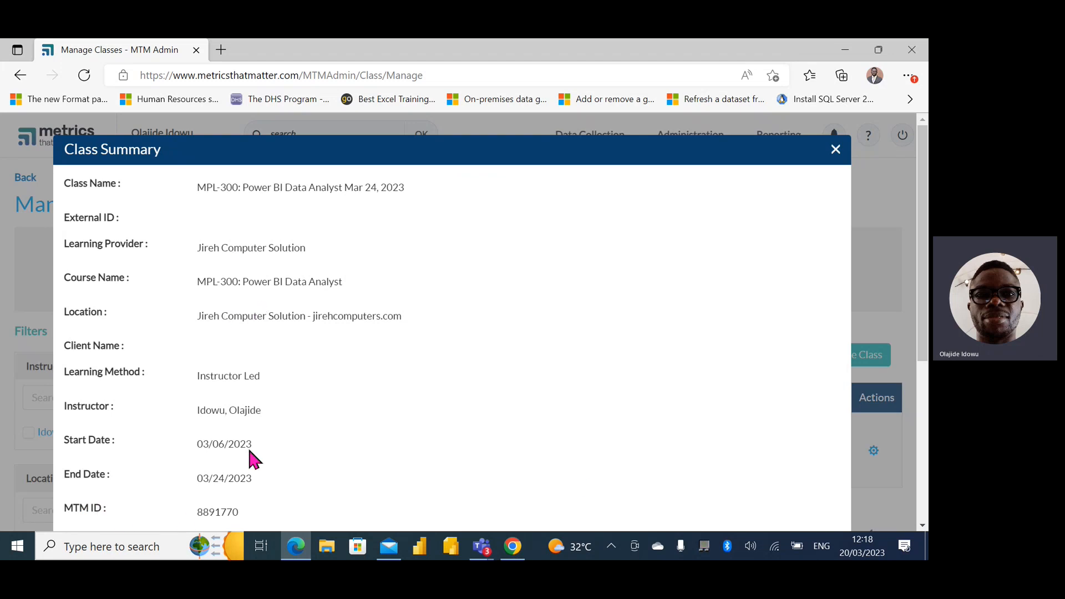
scroll(down, 3)
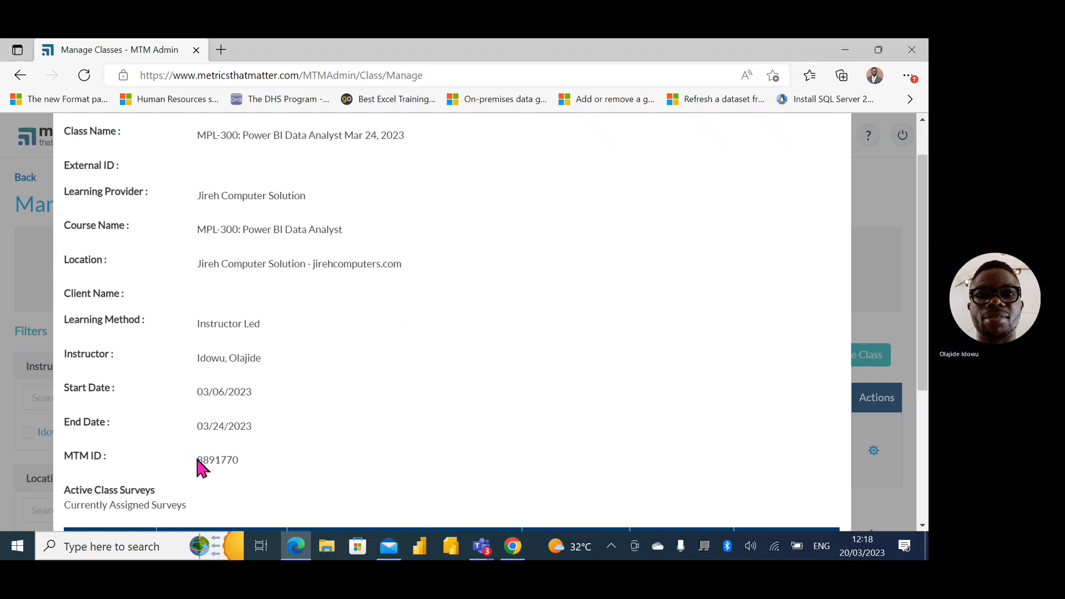
double_click(218, 460)
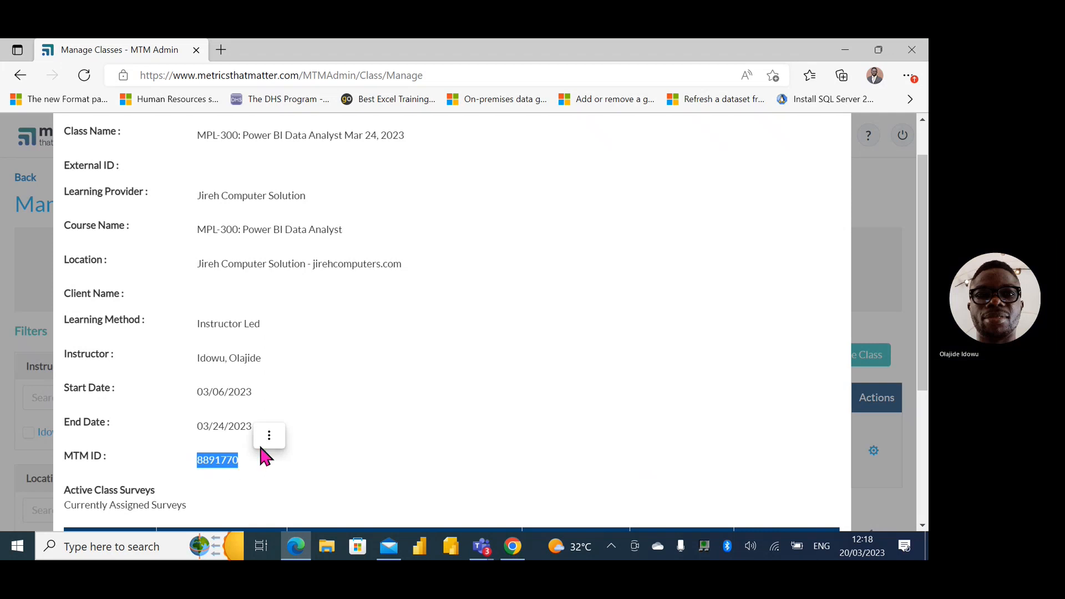
mouse_move(167, 458)
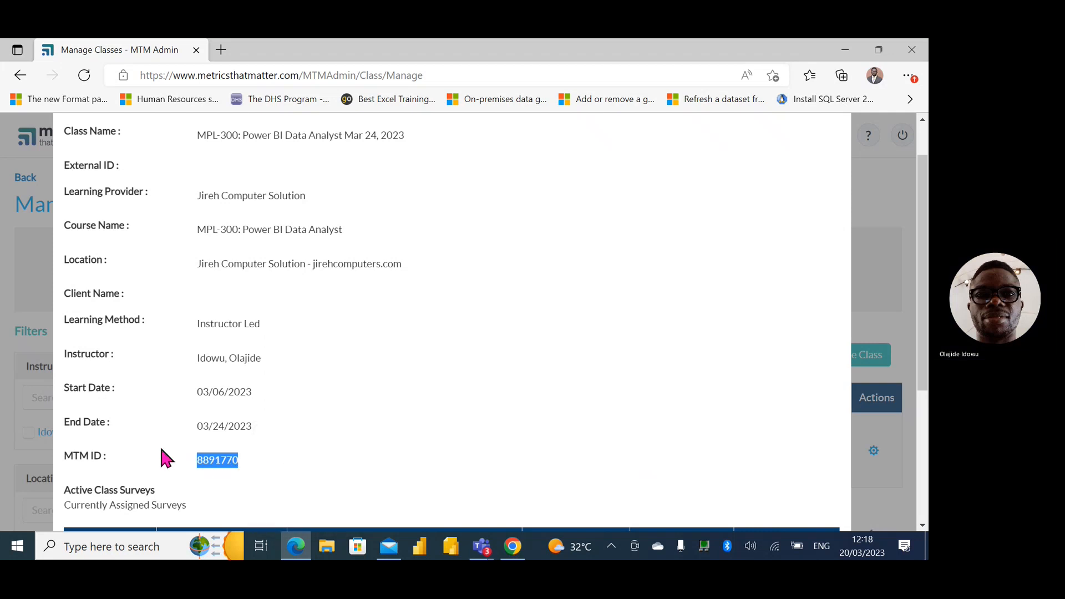
mouse_move(241, 472)
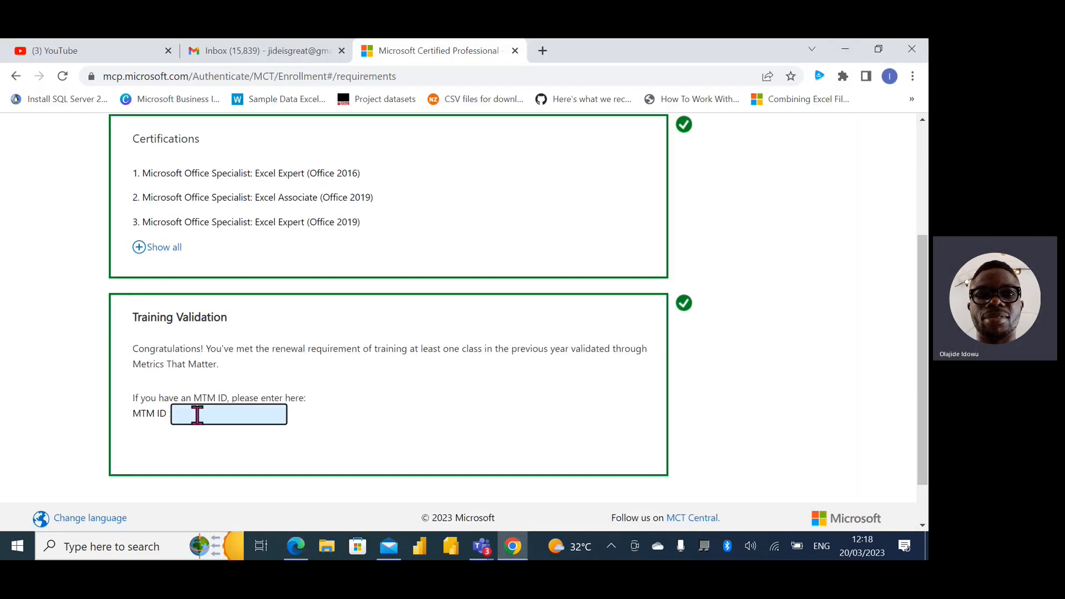
text(8891770)
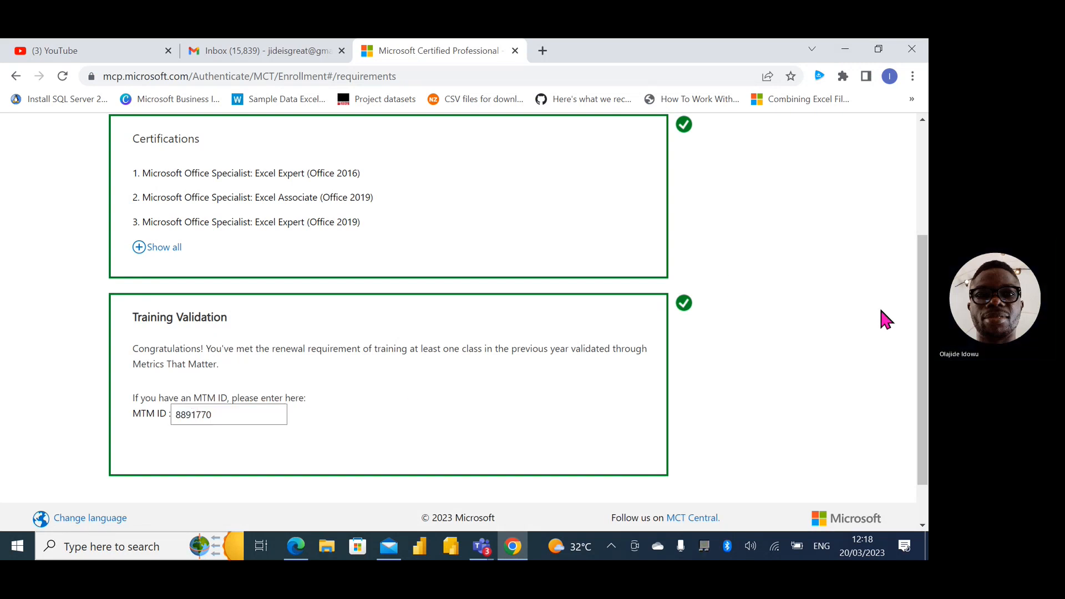
scroll(down, 3)
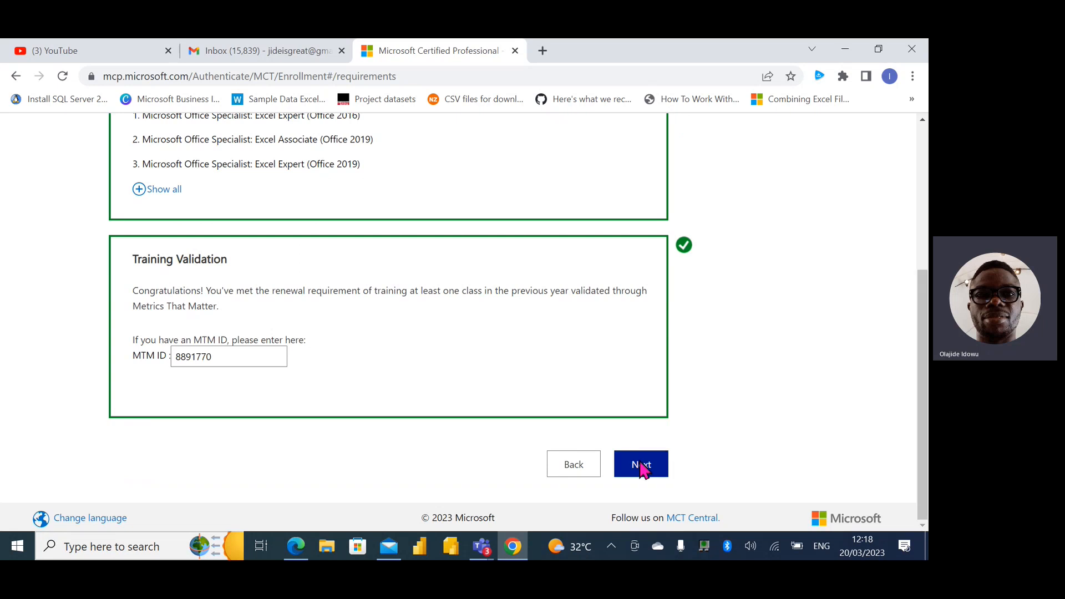
click(639, 463)
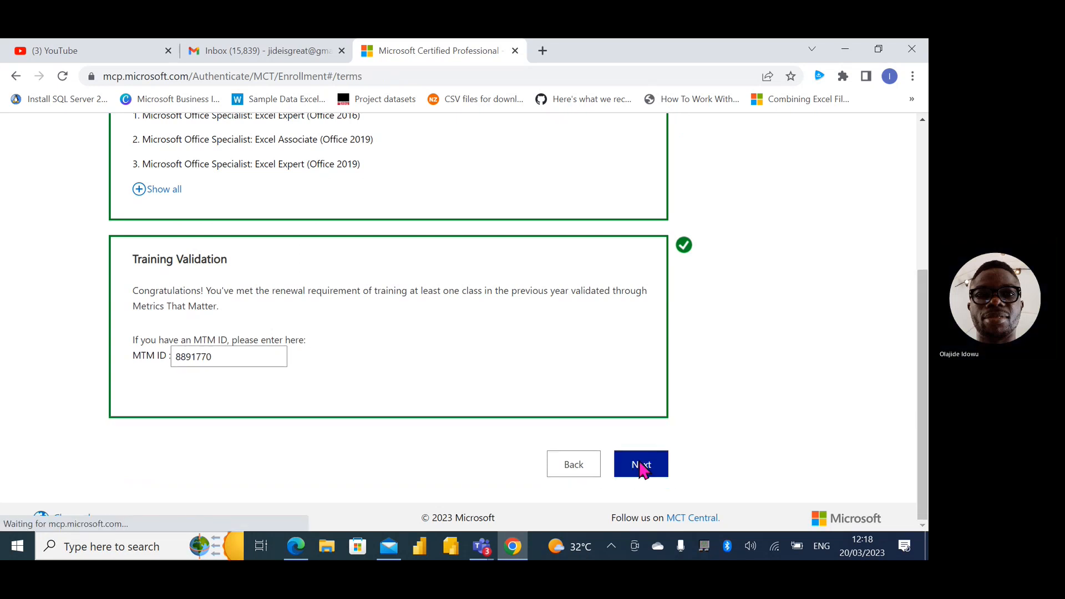
click(638, 464)
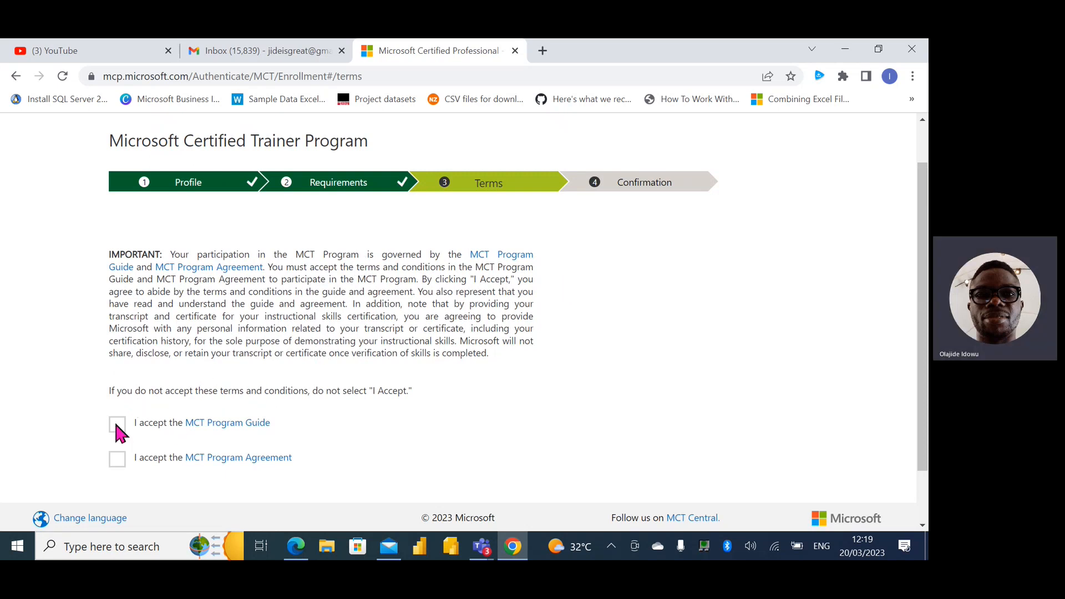
Accept the MCT Program Guide and Program Agreement, then submit the renewal application.
click(117, 423)
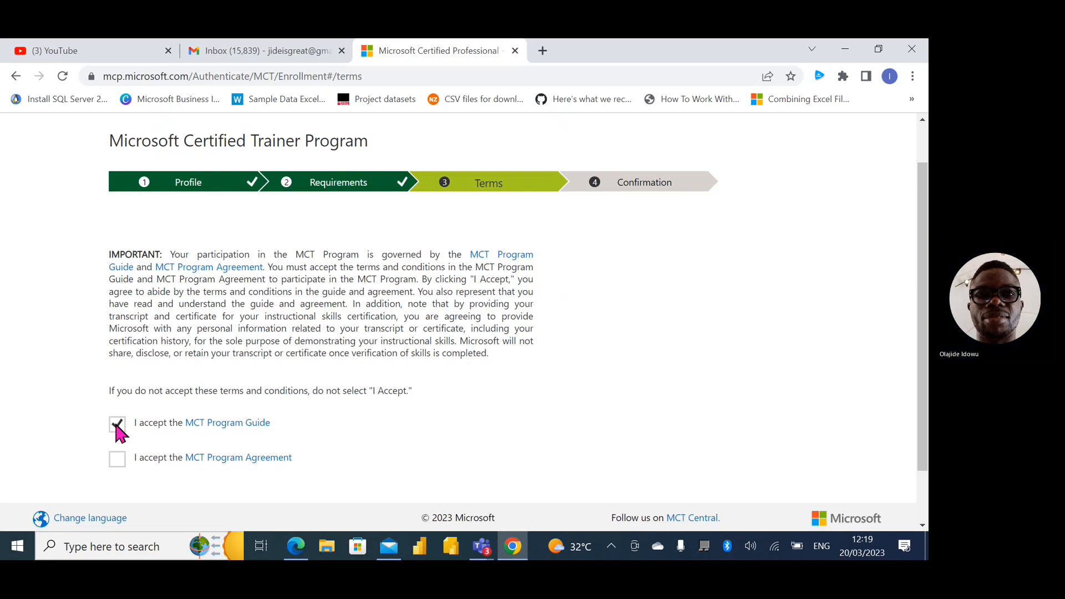
click(117, 457)
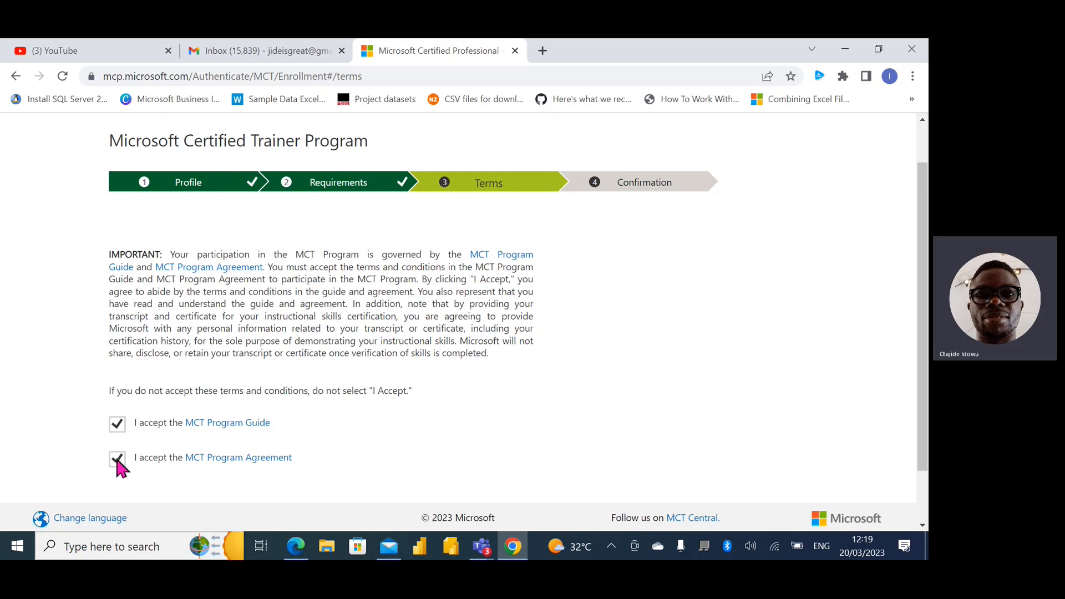
click(117, 457)
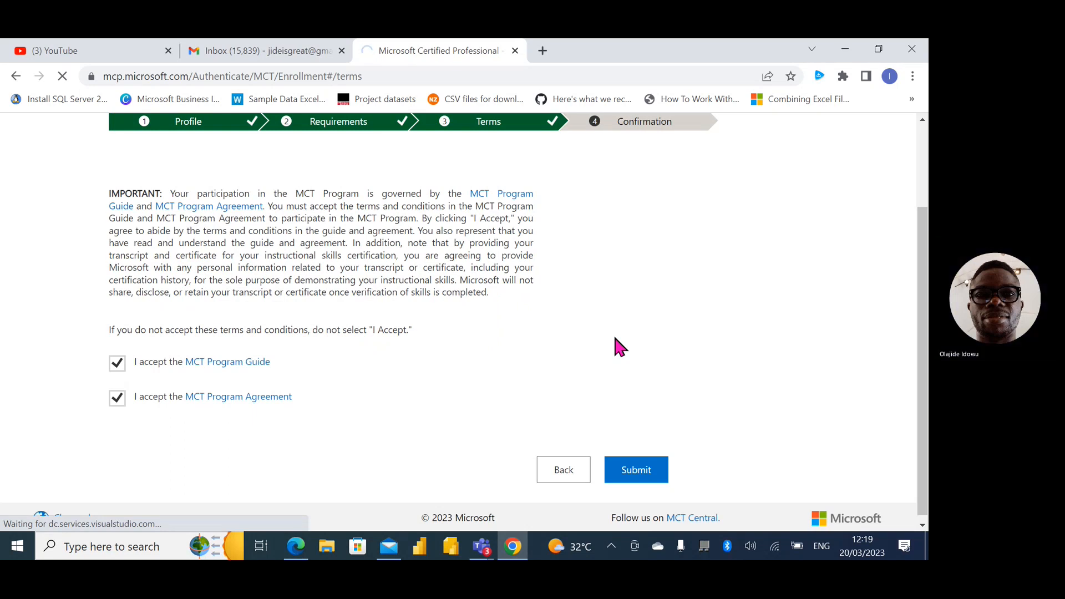
click(635, 469)
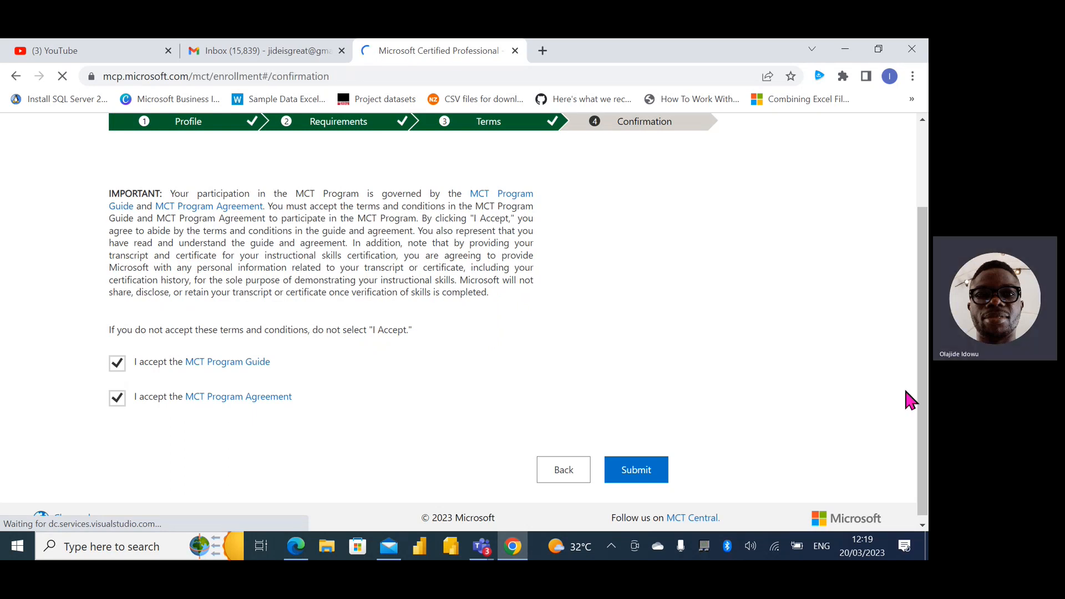
click(635, 469)
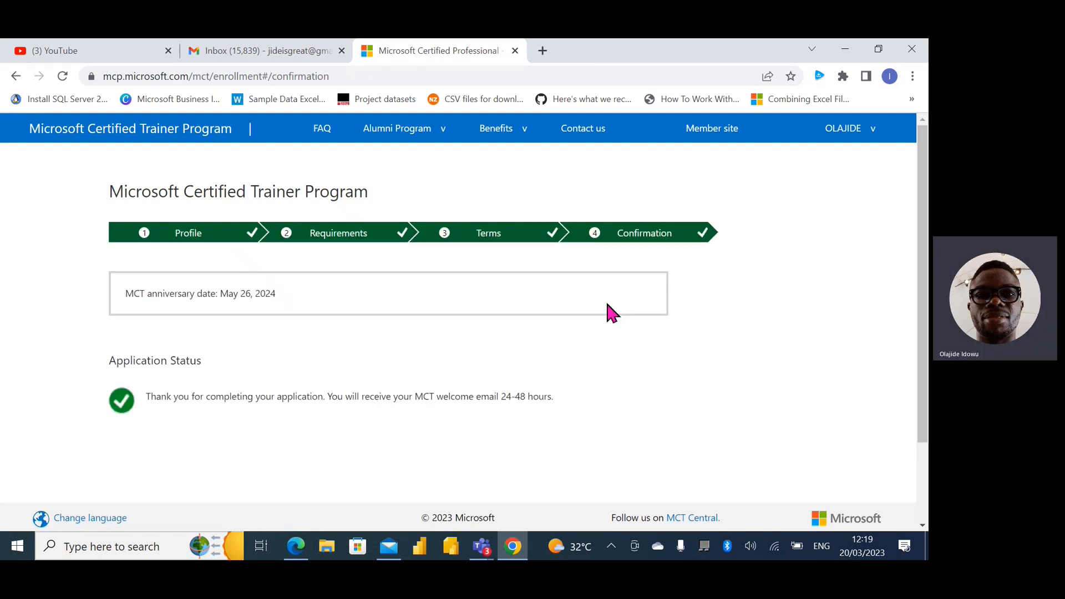
mouse_move(309, 340)
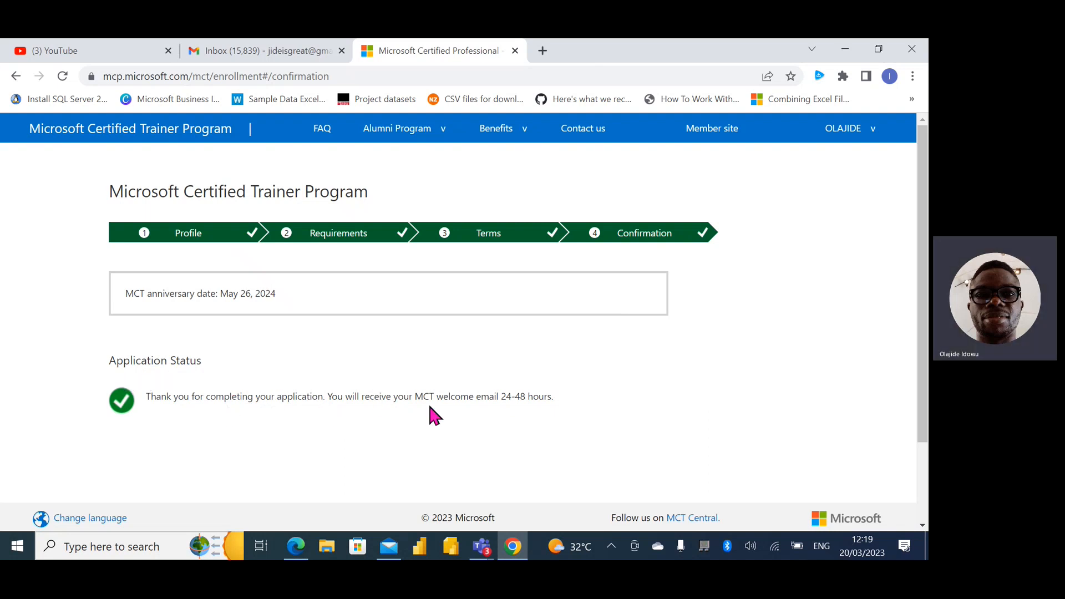
mouse_move(796, 370)
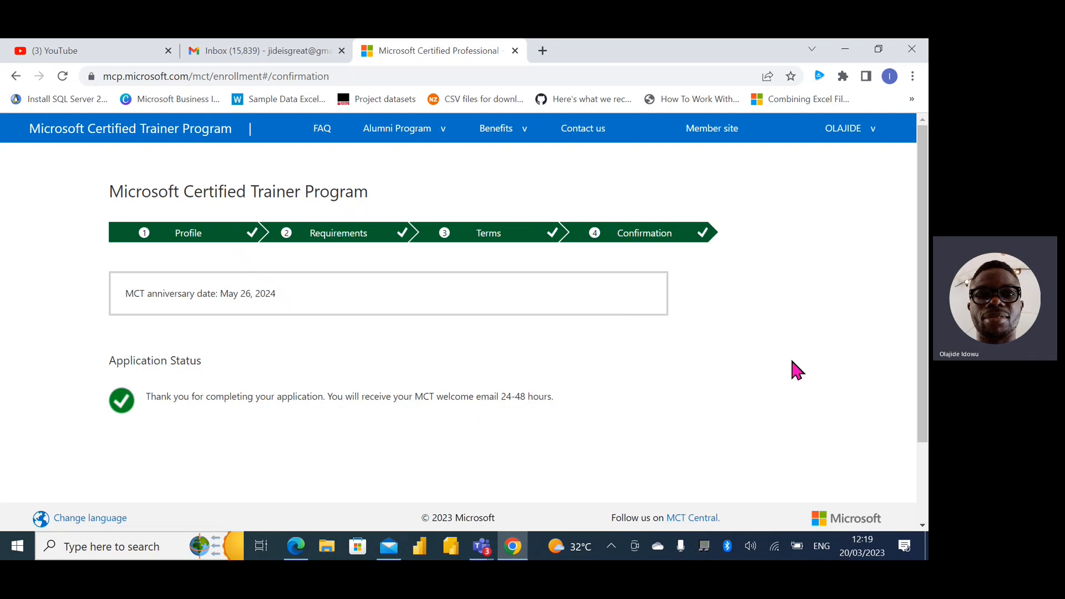
scroll(down, 3)
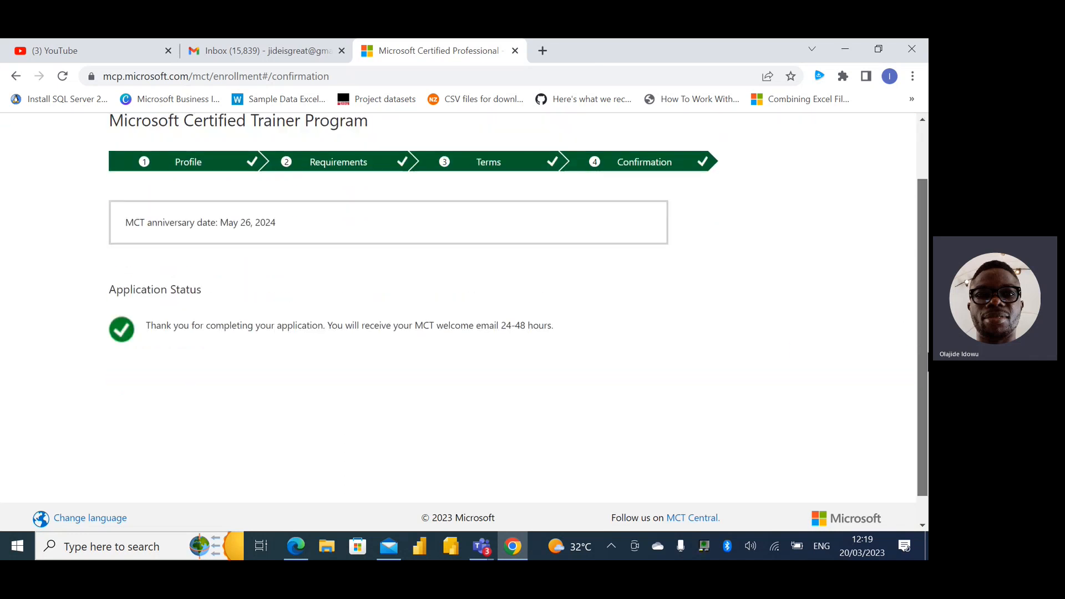